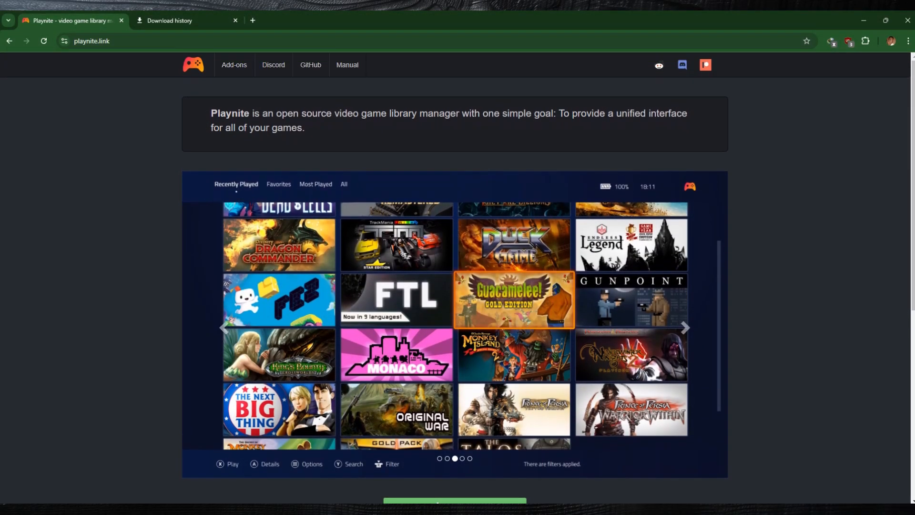
Download the Playnite installer from the playnite.link page
scroll("down", 3)
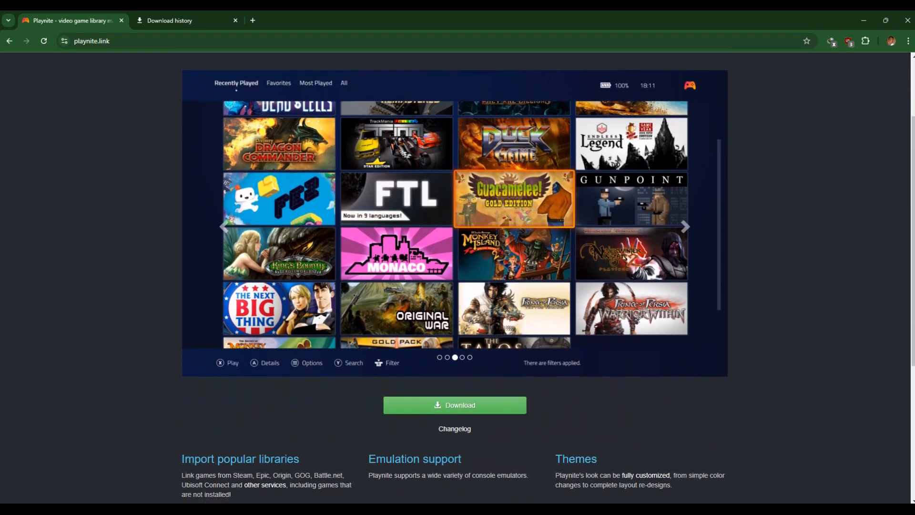
scroll("down", 3)
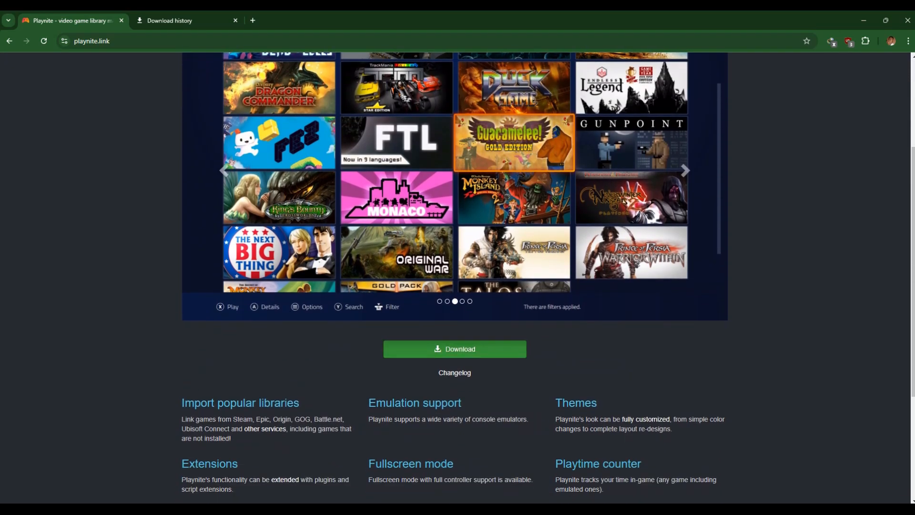
left_click(455, 349)
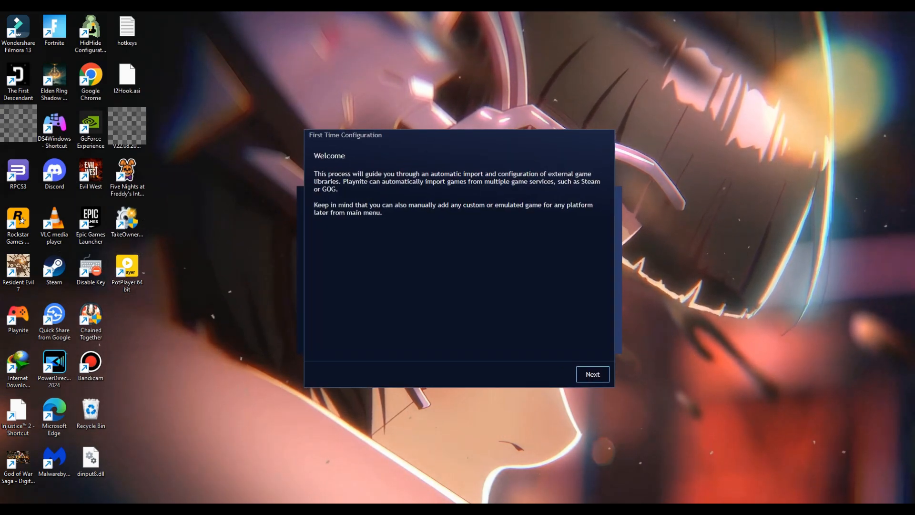
Select Xbox GamePass / MS Store and Epic Games Store integrations and install them
left_click(592, 374)
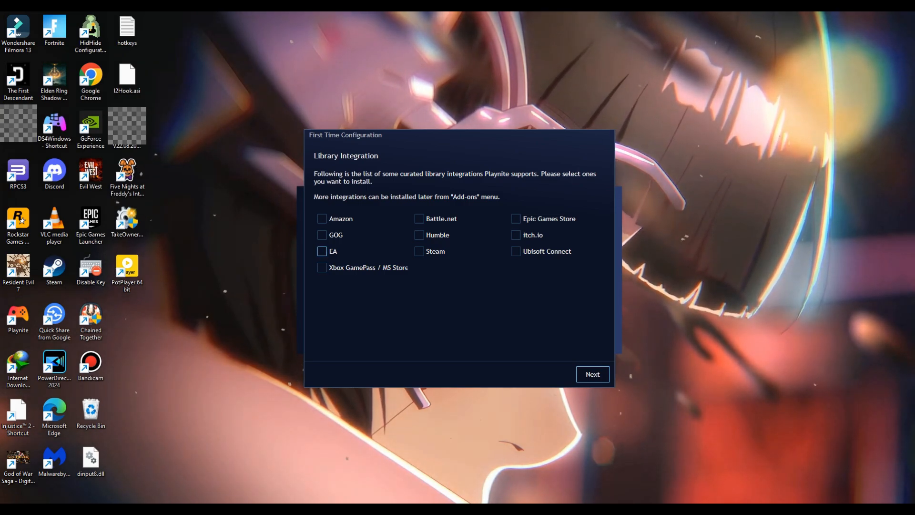
left_click(322, 267)
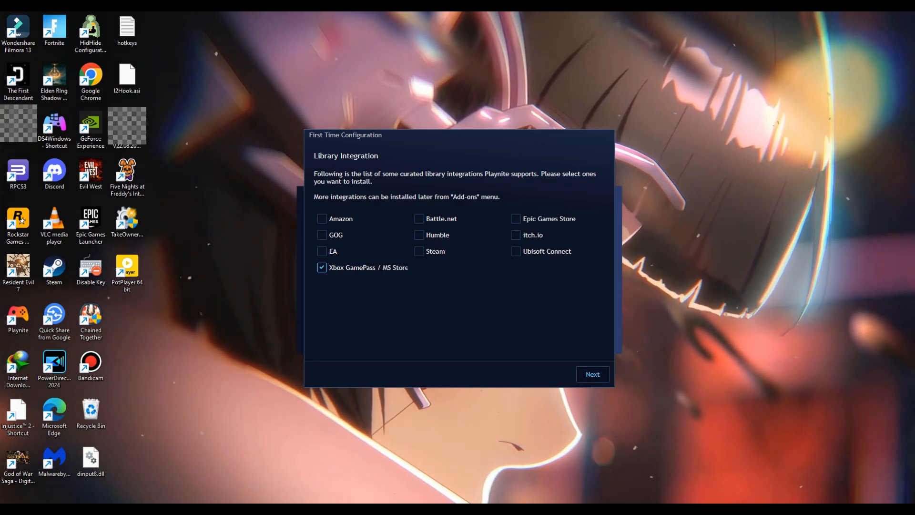
left_click(516, 218)
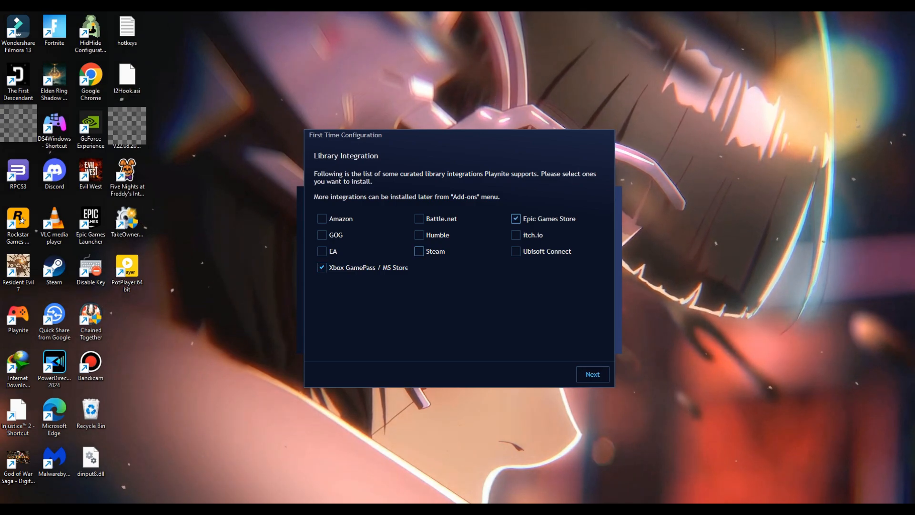
left_click(592, 374)
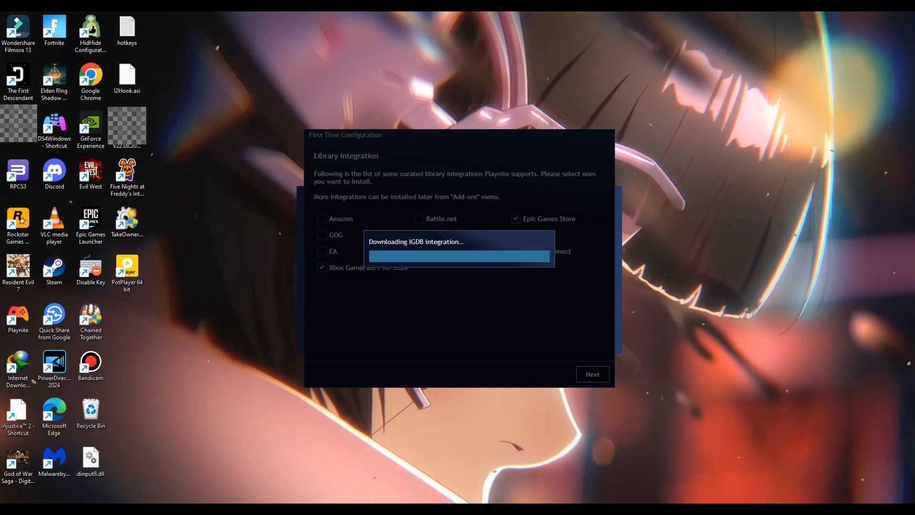
left_click(593, 375)
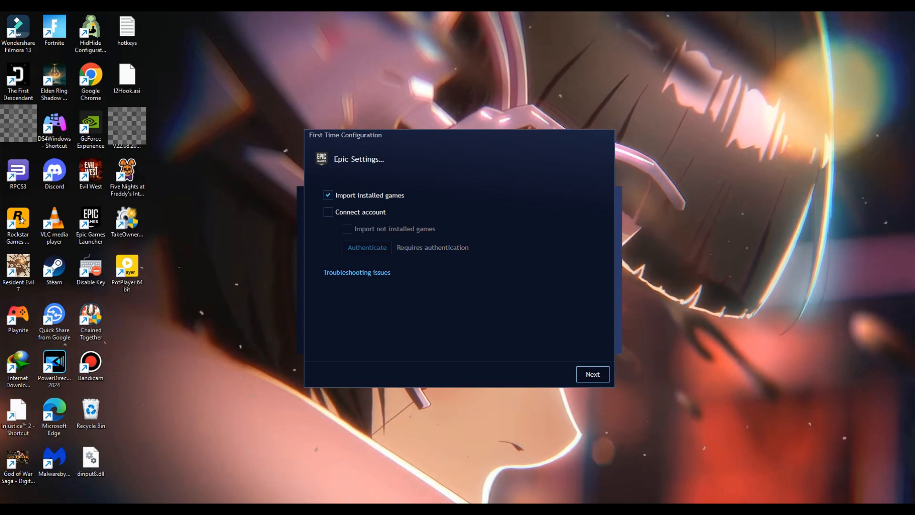
Connect and authenticate the Epic account, then complete the Xbox import settings
left_click(328, 213)
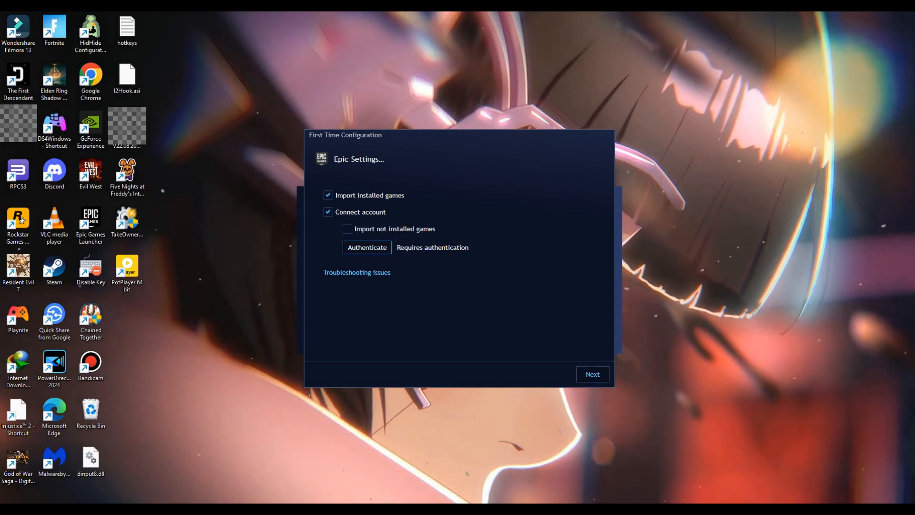
left_click(367, 248)
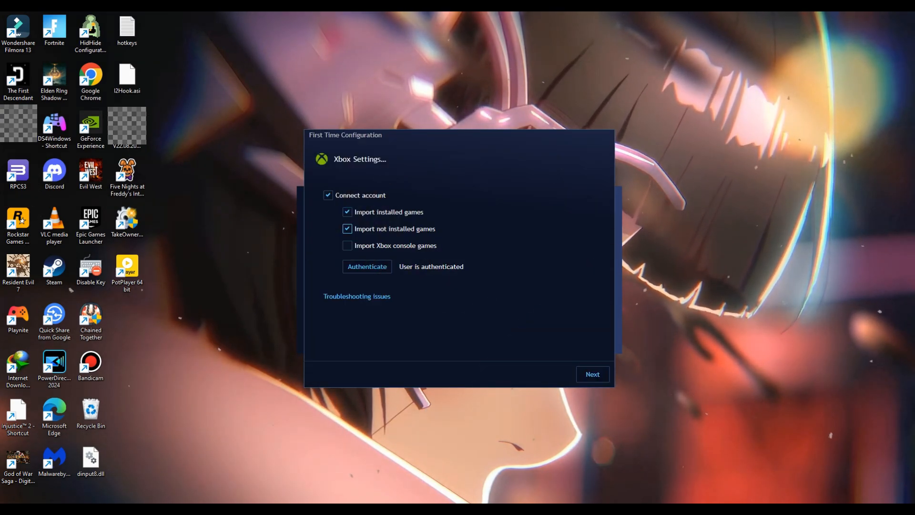
left_click(592, 374)
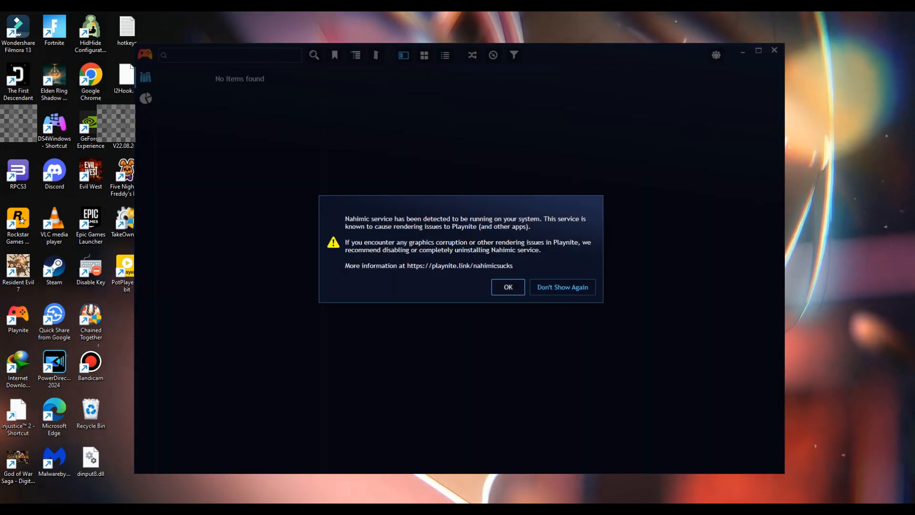
Dismiss the Nahimic rendering warning and switch the library to Grid view
left_click(508, 286)
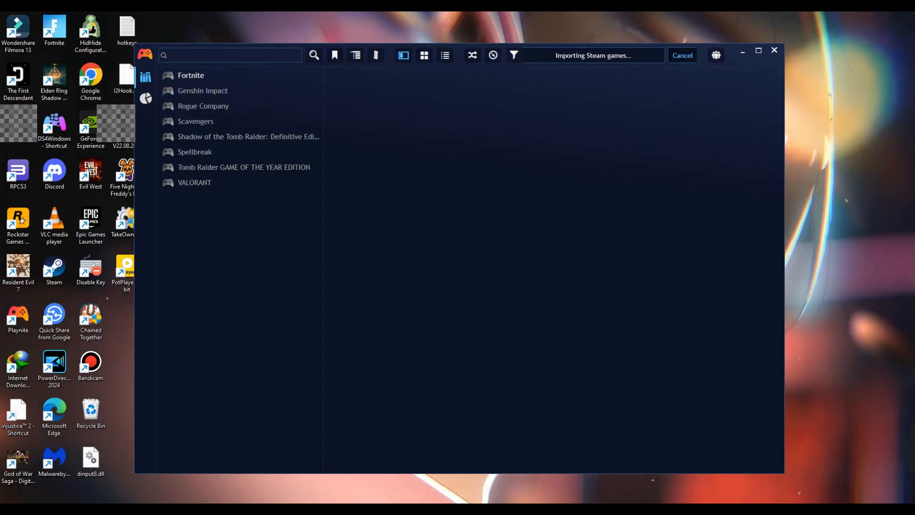
left_click(759, 51)
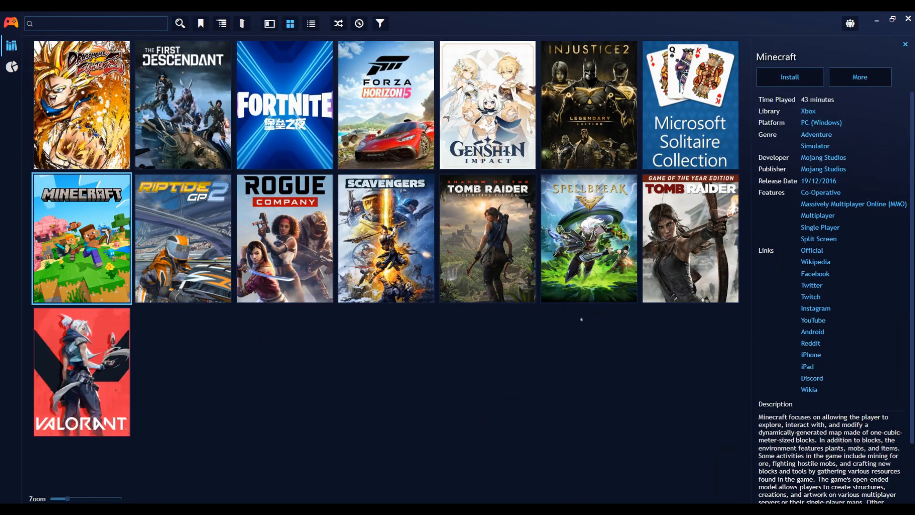
Open the add-ons browser to Fullscreen Themes and acknowledge the themes warning
left_click(10, 23)
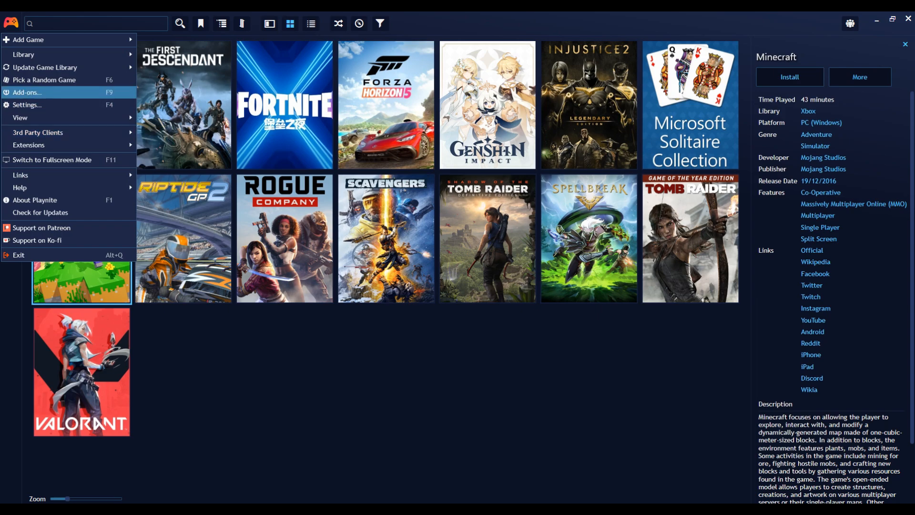
left_click(27, 93)
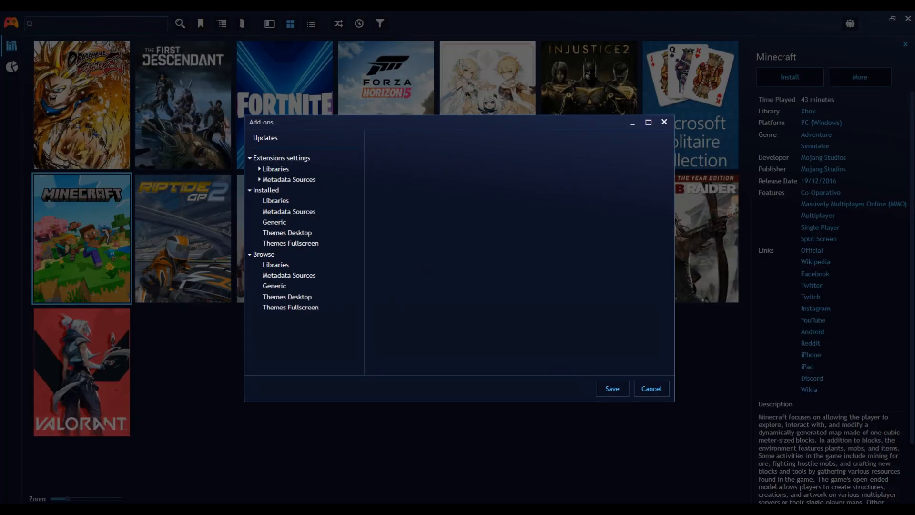
left_click(286, 233)
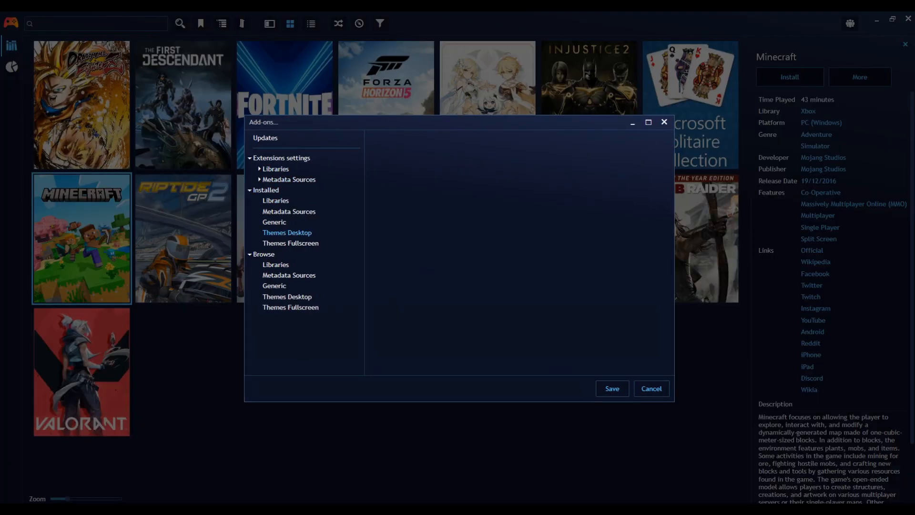
left_click(290, 307)
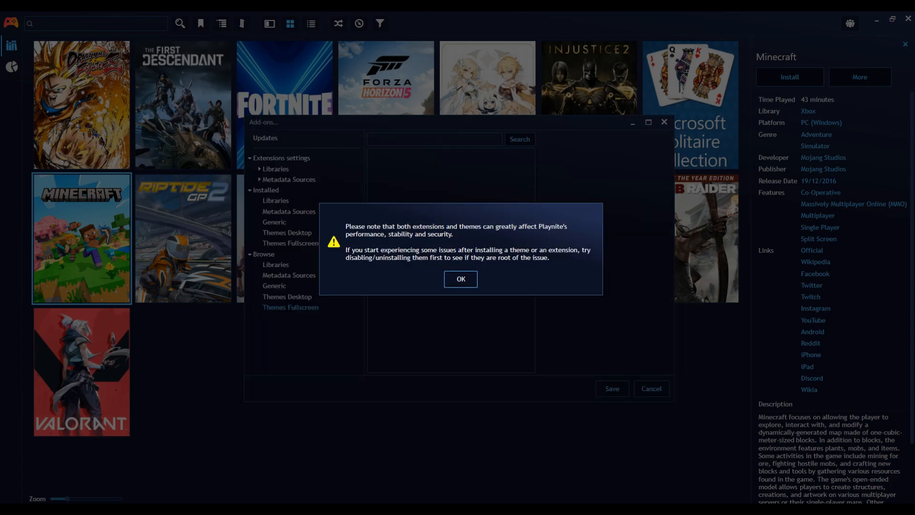
left_click(460, 279)
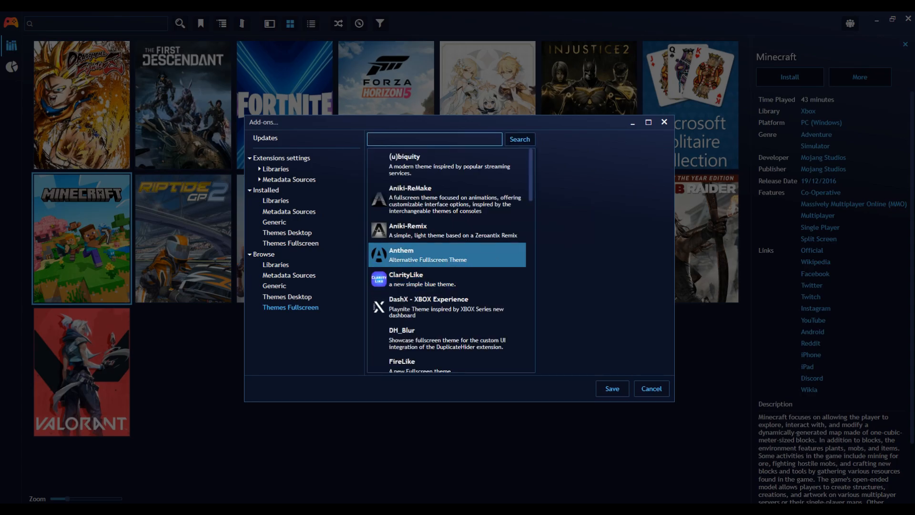
Find the PS5ish theme, mark it for installation, and save changes
scroll("down", 3)
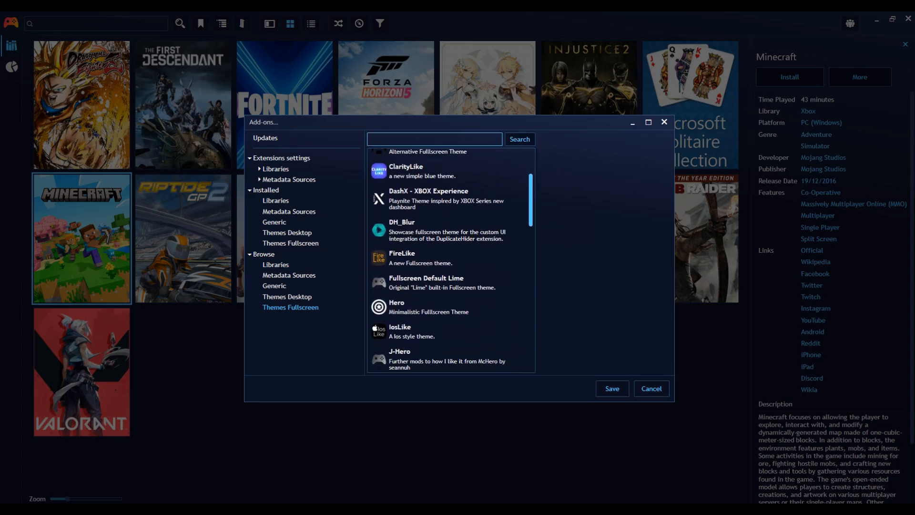
scroll("down", 3)
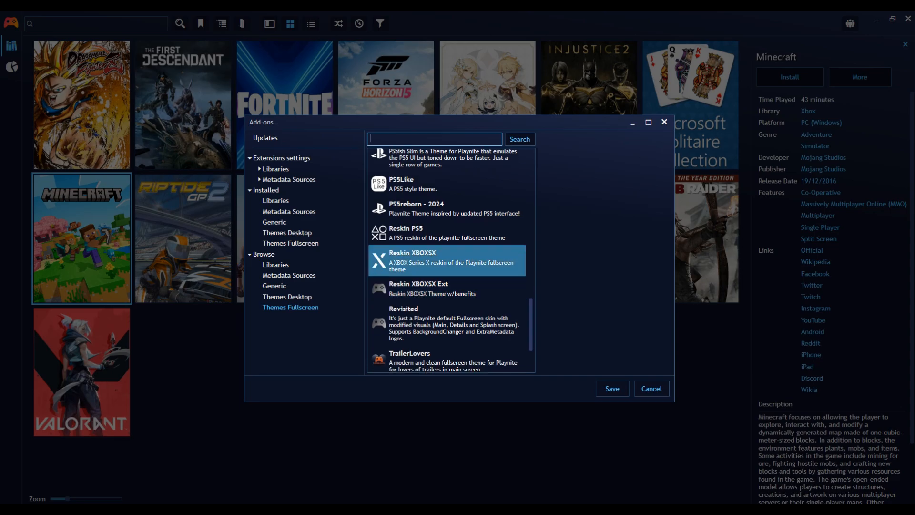
scroll("down", 3)
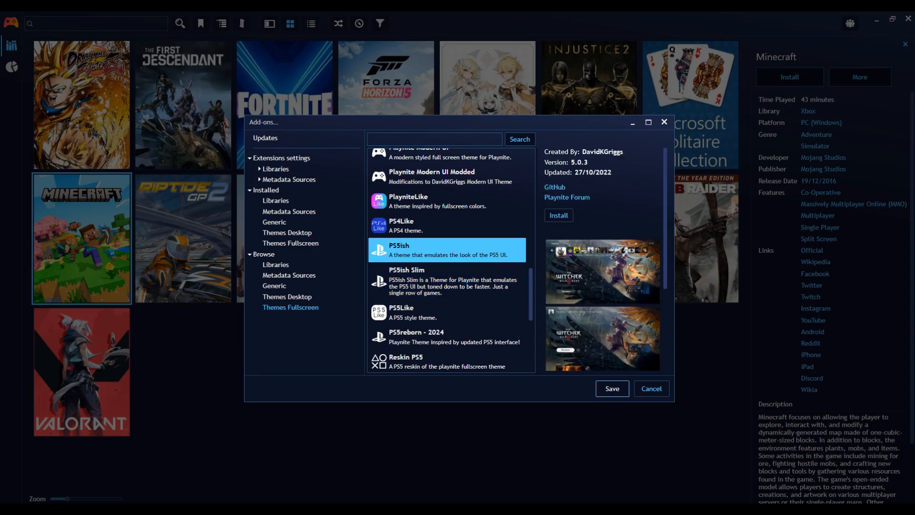
left_click(558, 215)
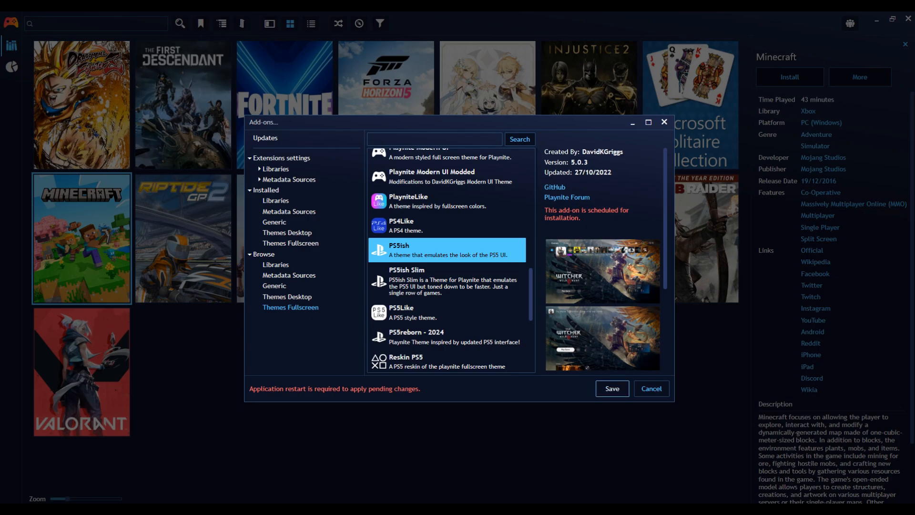
left_click(612, 389)
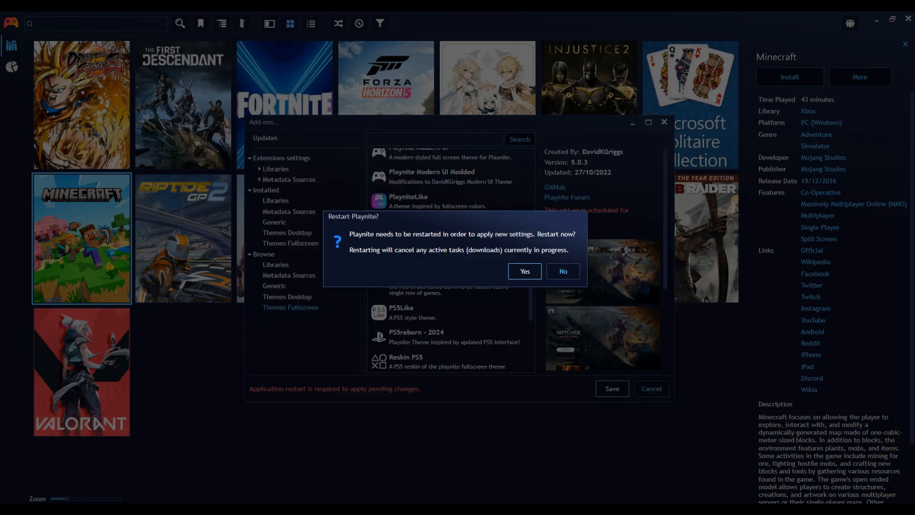
Restart Playnite and verify PS5ish under installed fullscreen themes
left_click(524, 272)
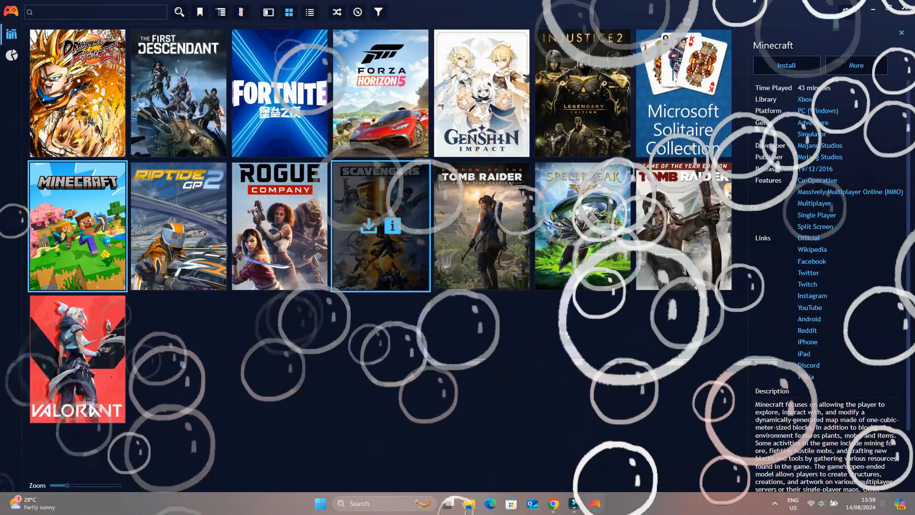
left_click(11, 12)
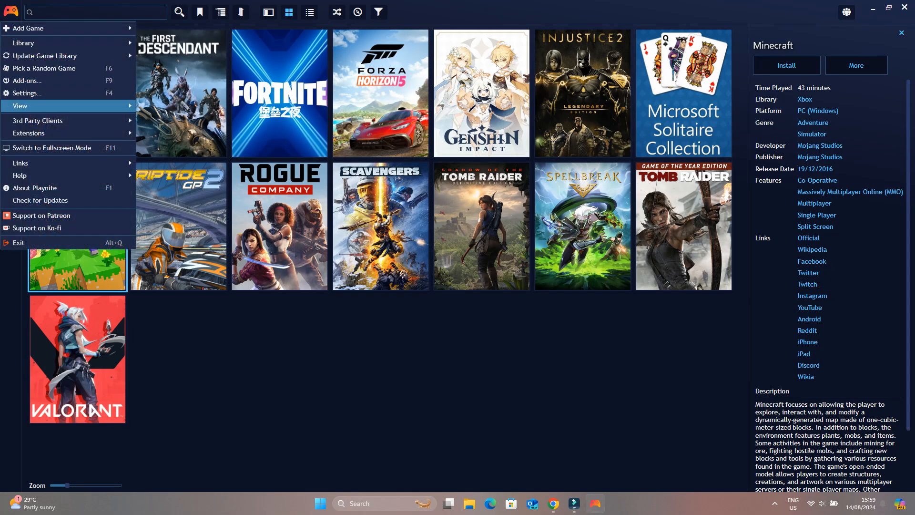
left_click(27, 81)
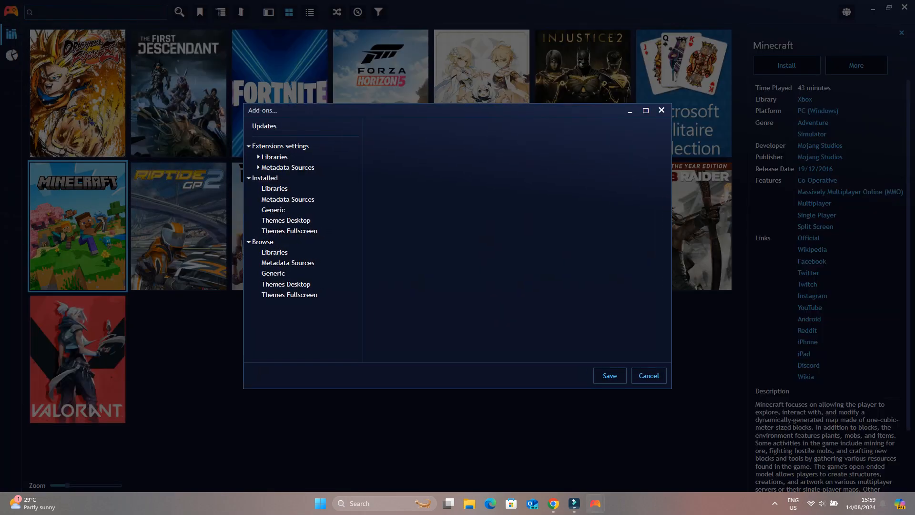
left_click(289, 230)
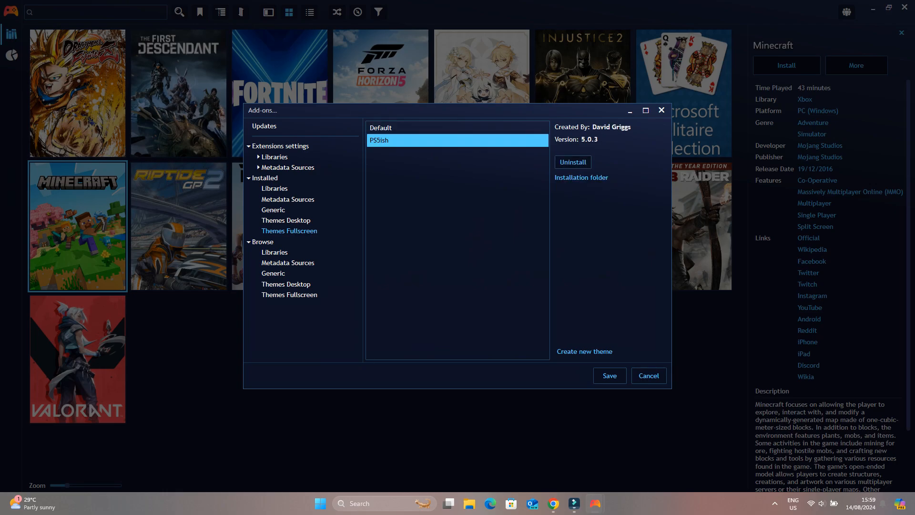
left_click(649, 376)
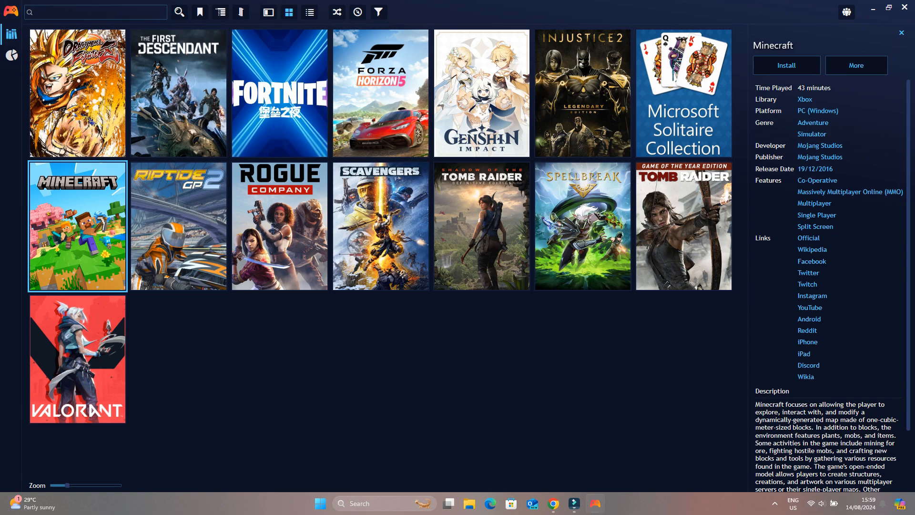
Switch to fullscreen mode and open its settings
left_click(11, 11)
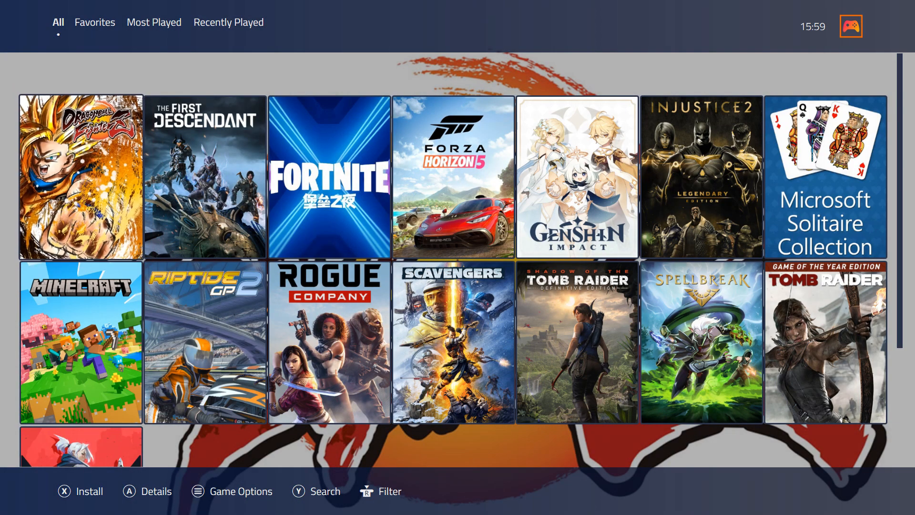
left_click(851, 26)
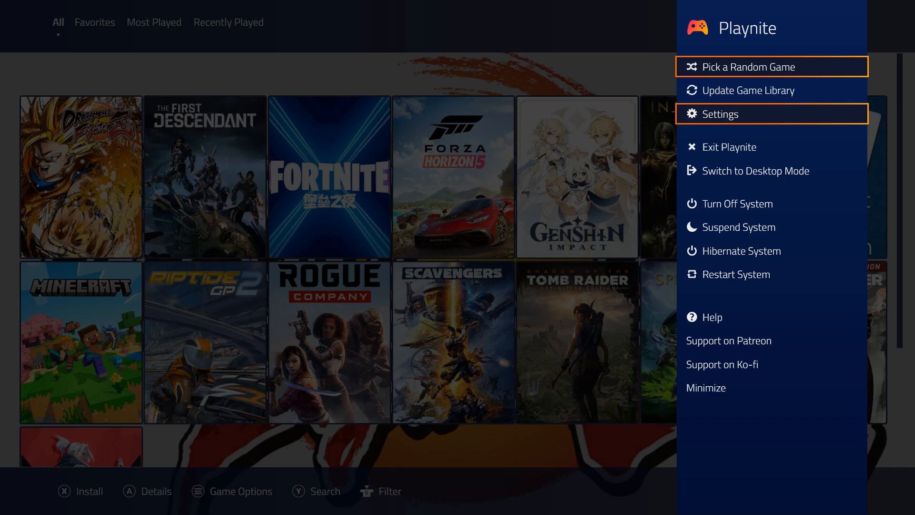
left_click(720, 114)
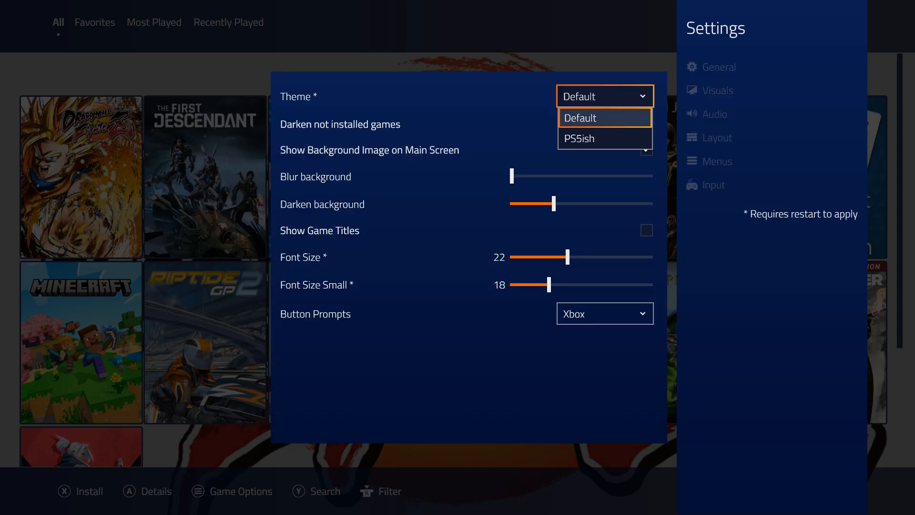
Set the fullscreen theme to PS5ish and restart to apply it
left_click(605, 139)
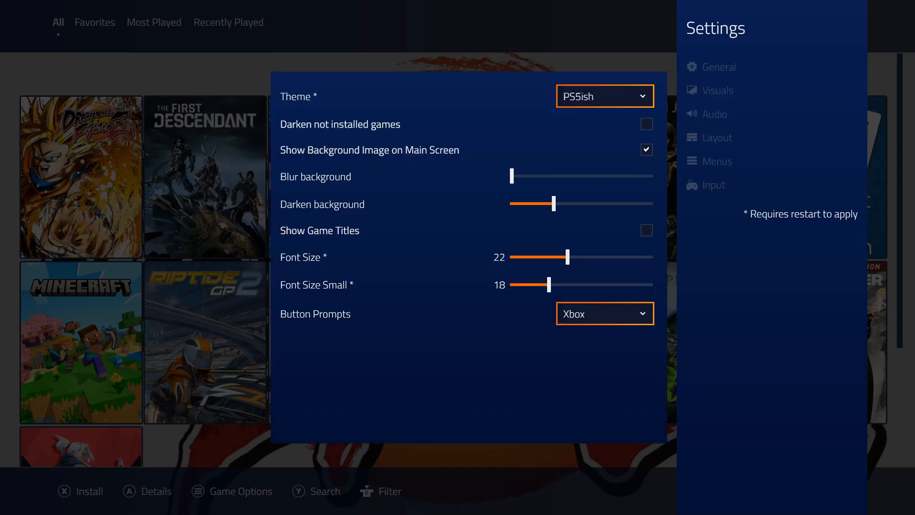
left_click(606, 314)
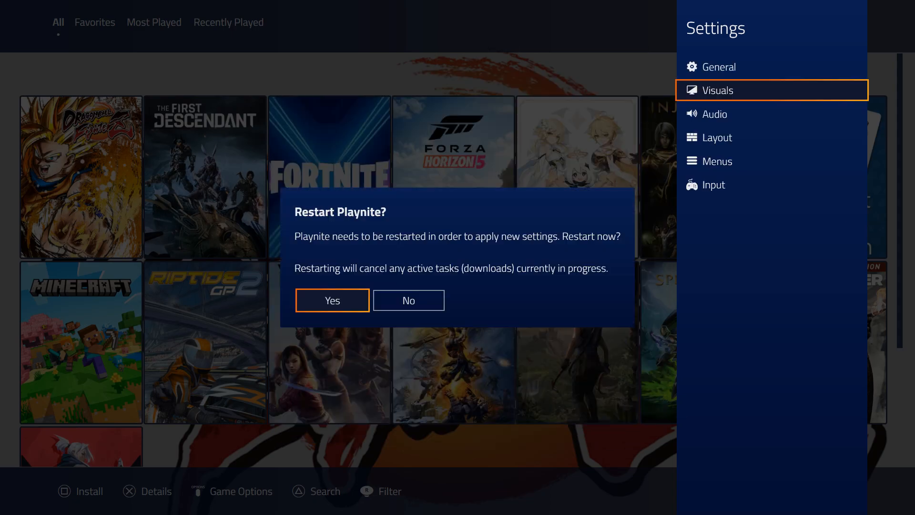
left_click(408, 300)
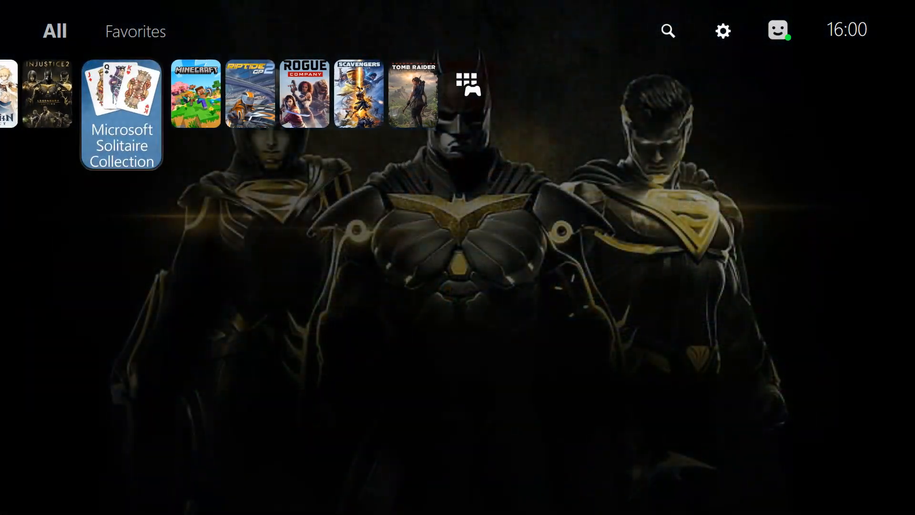
Browse the PS5ish home screen game row and open the gear menu
scroll("right", 3)
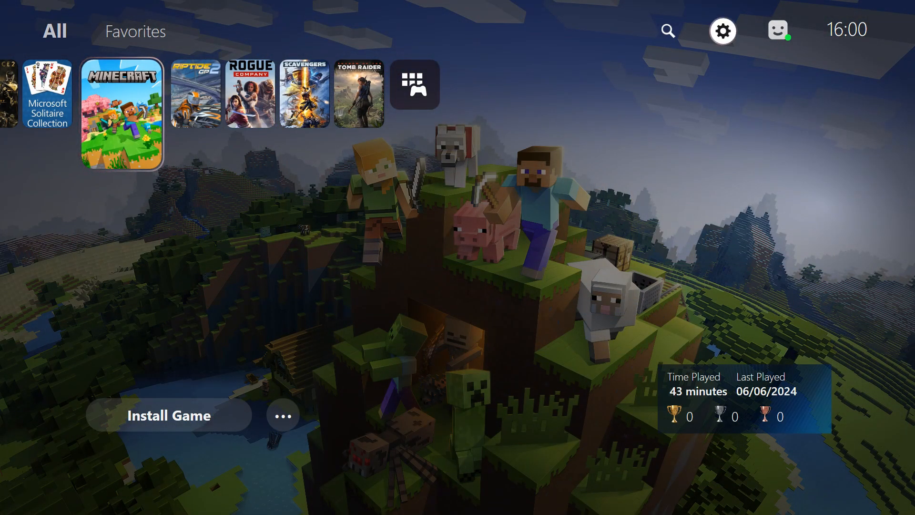
left_click(723, 30)
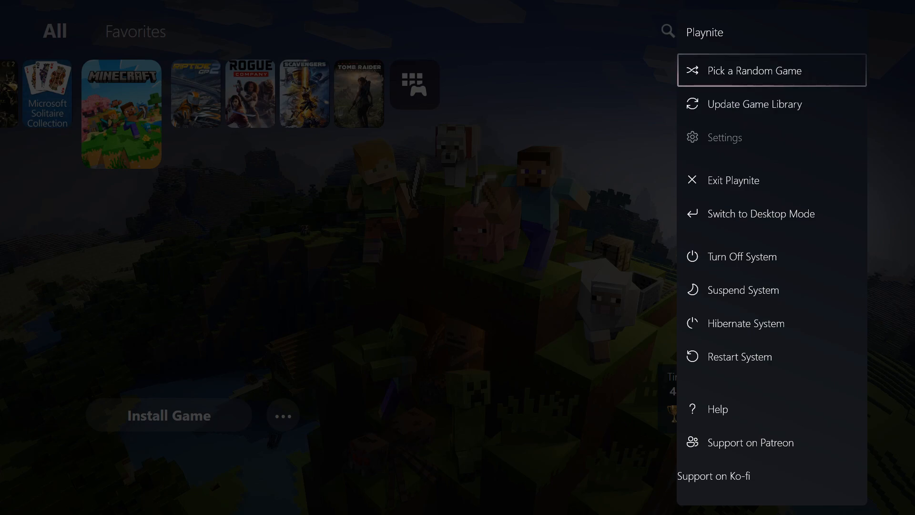